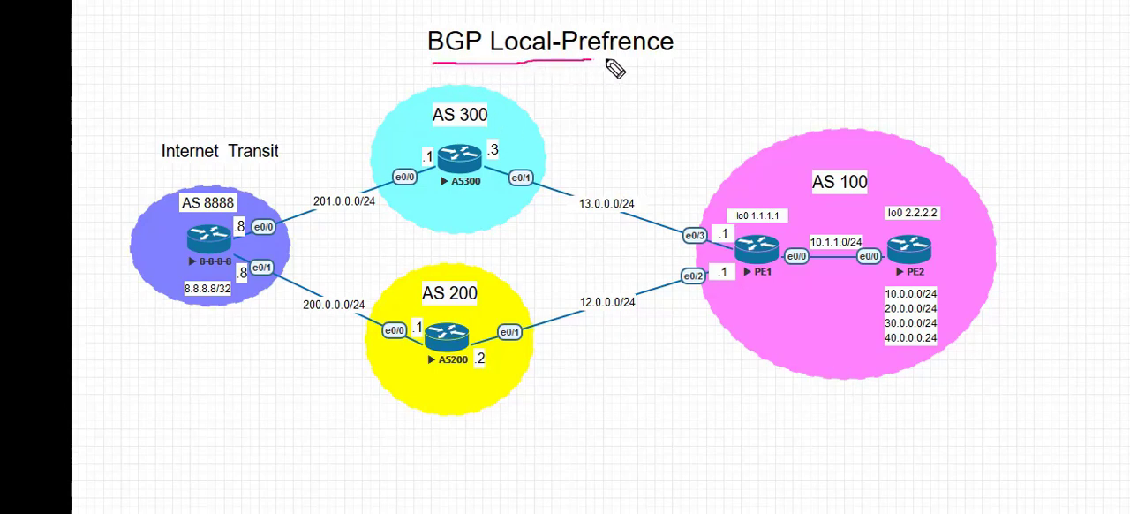
mouse_move(731, 102)
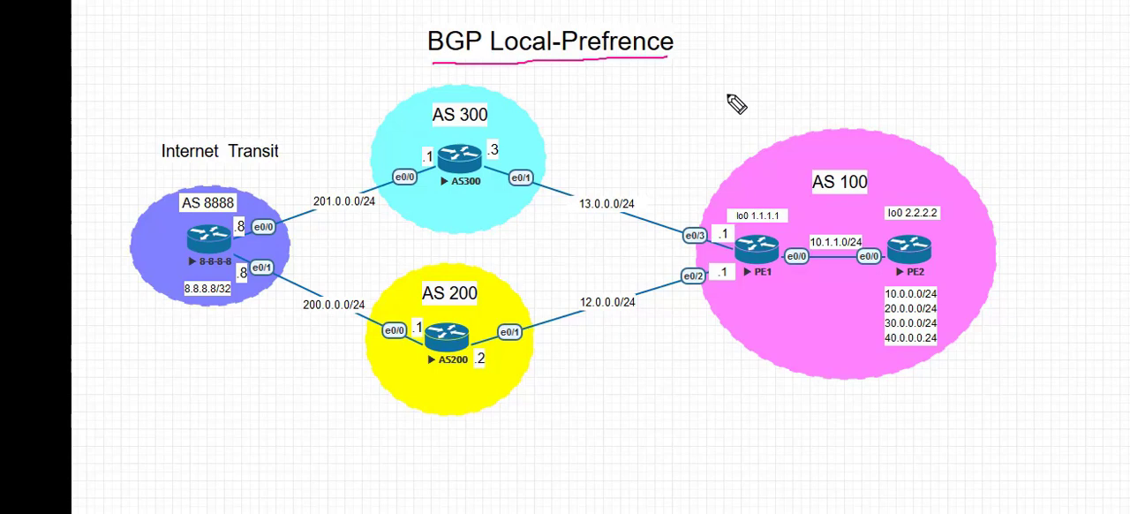
mouse_move(196, 212)
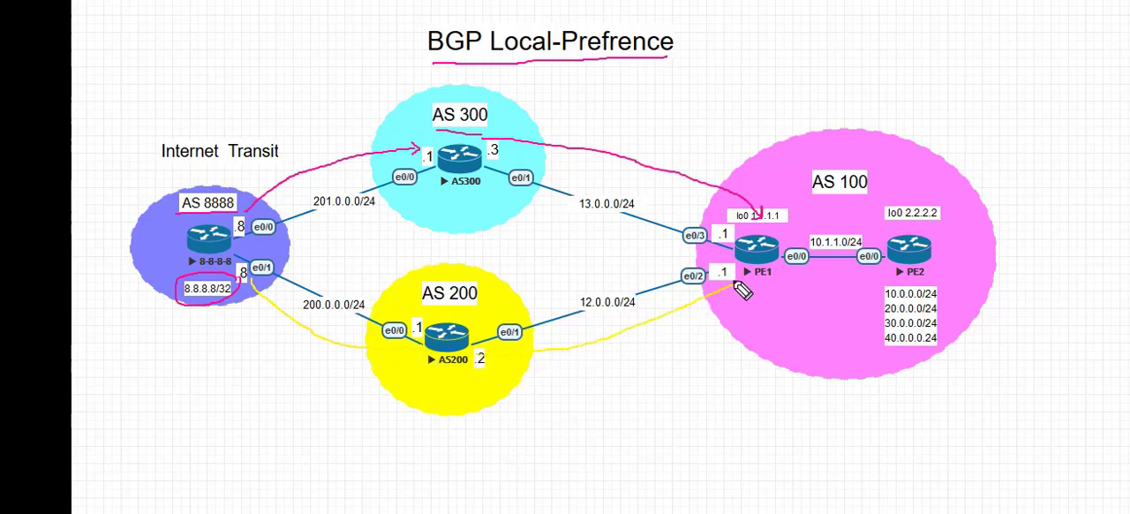
mouse_move(745, 307)
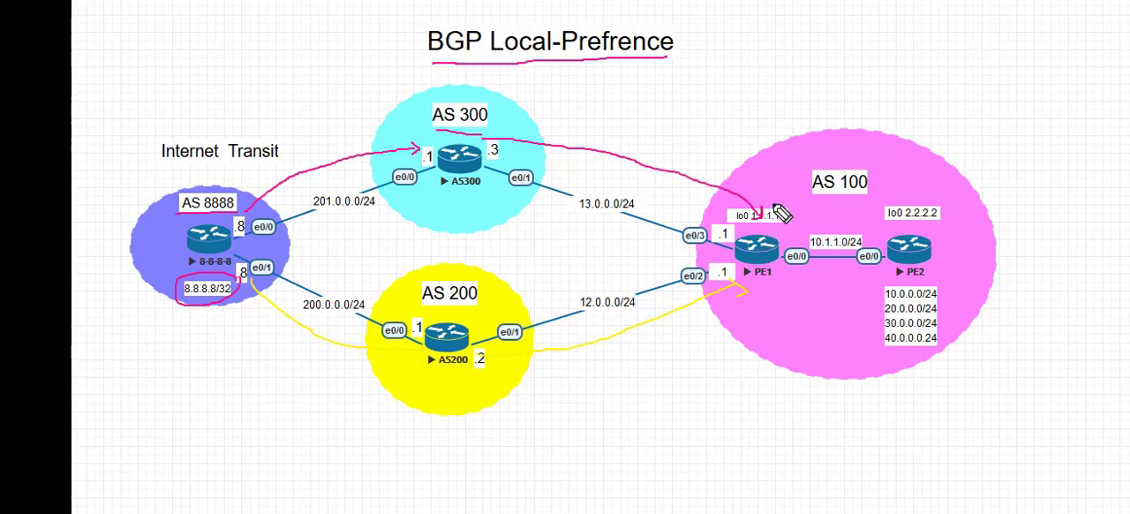
mouse_move(770, 251)
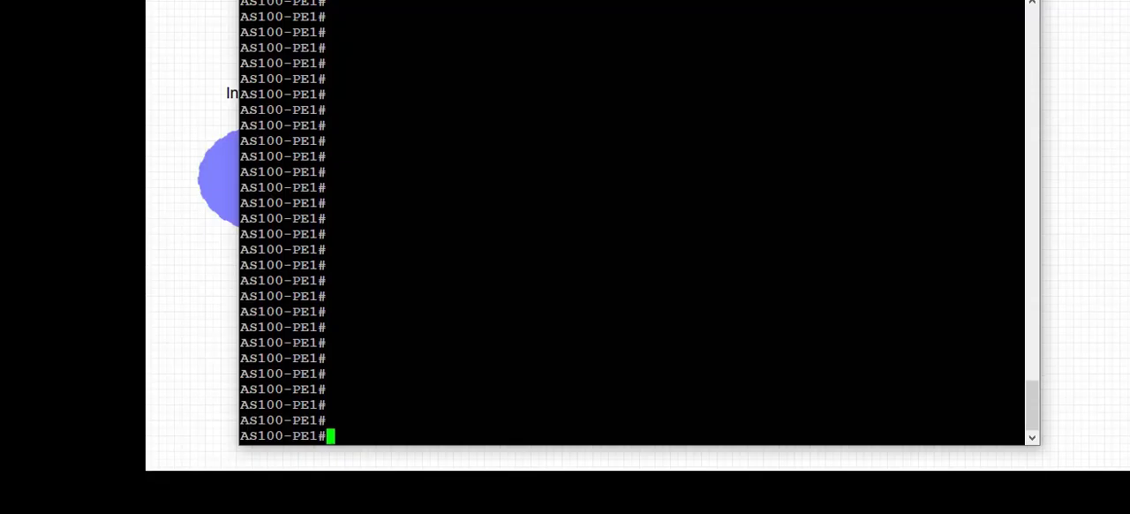
- Display PE1's BGP table and the 8.8.8.8 entry showing the AS 200 path best at local-preference 100
text(sh ip bgp)
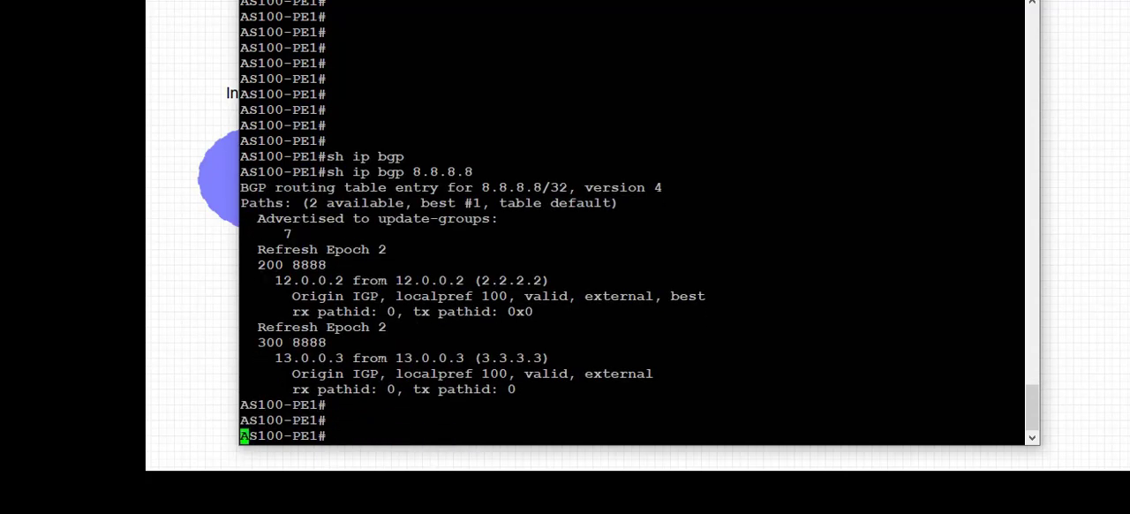
scroll(down, 3)
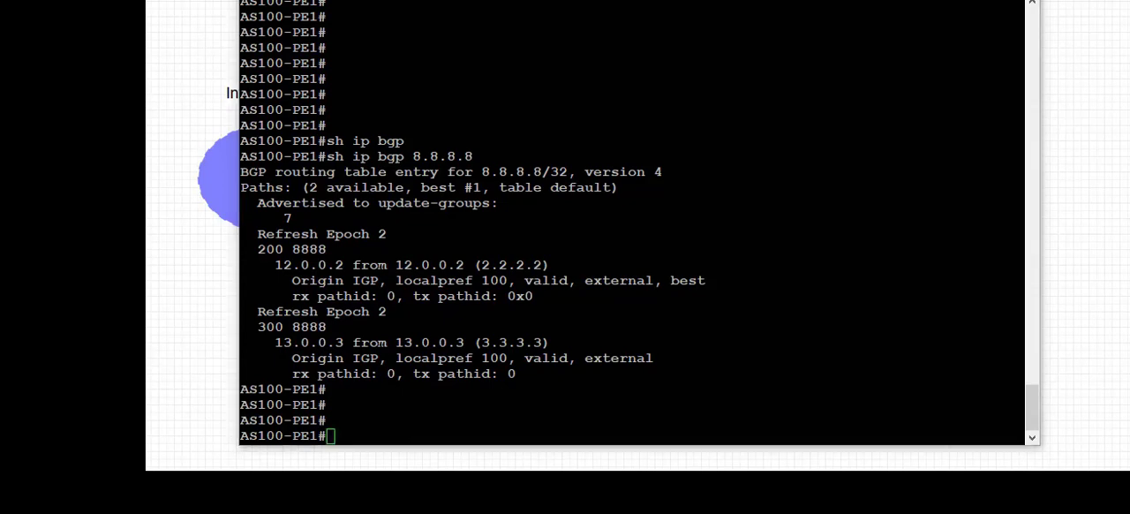
mouse_move(281, 274)
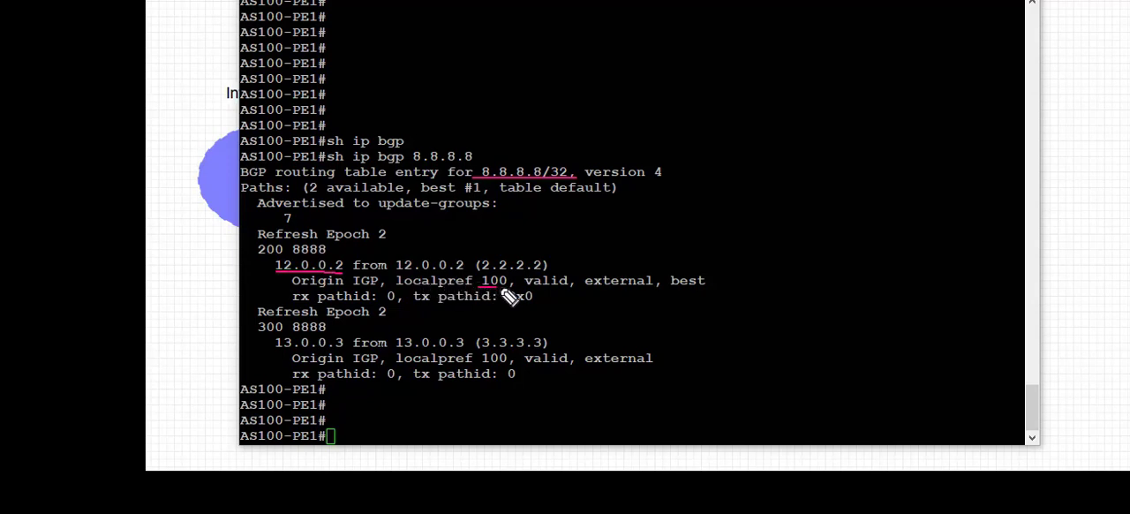
mouse_move(600, 298)
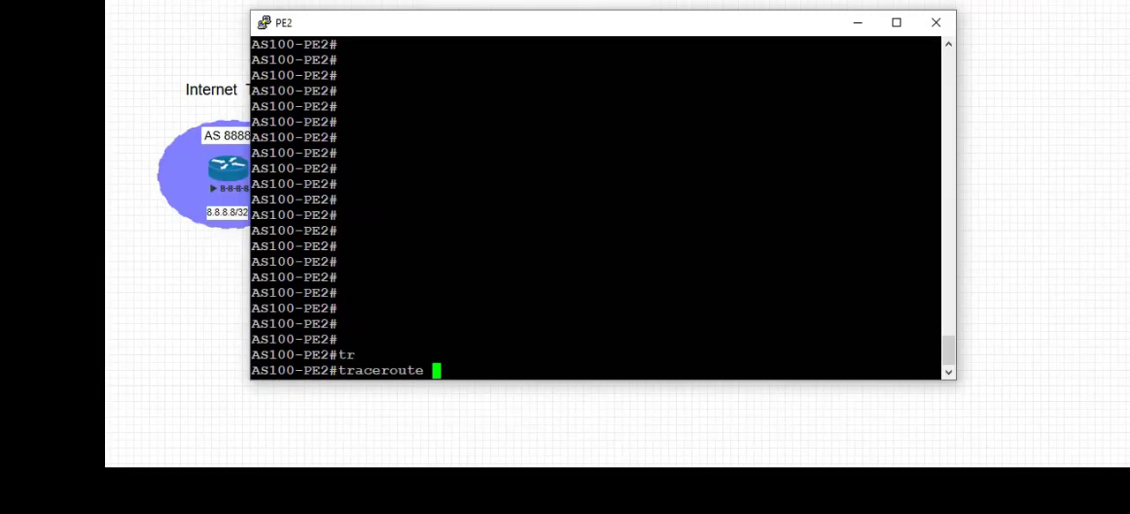
- Run 'traceroute 8.8.8.8 source 10.0.0.1 numeric' on PE2, revealing the path via 12.0.0.2 through AS 200
text(8.8)
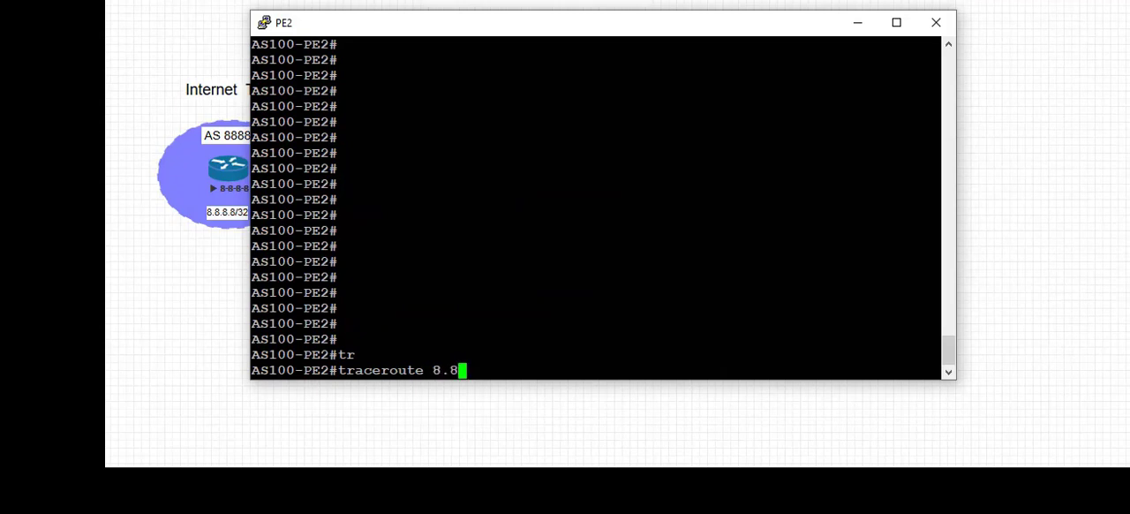
text(.8.8 source 10)
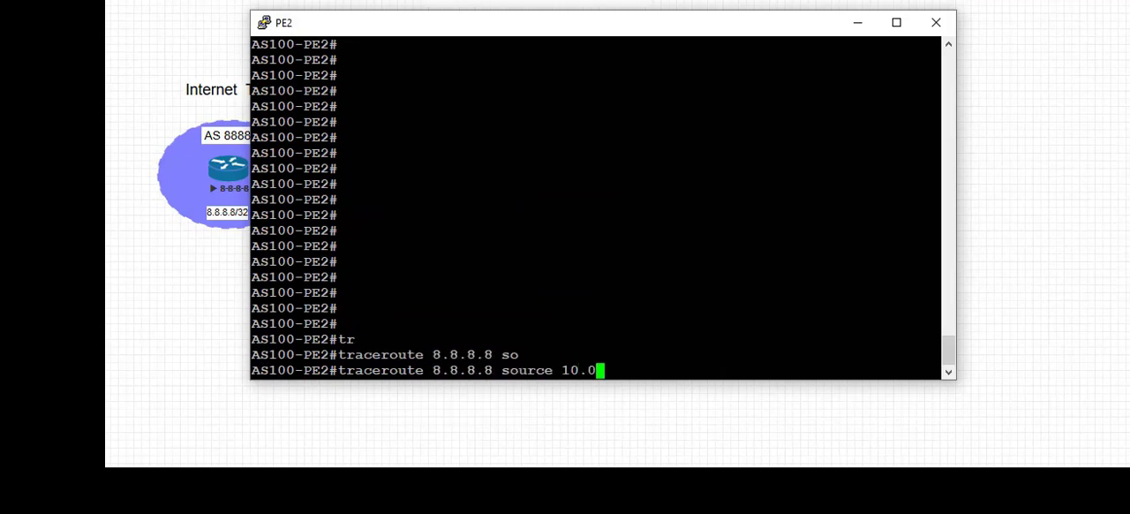
text(.0.1 nu)
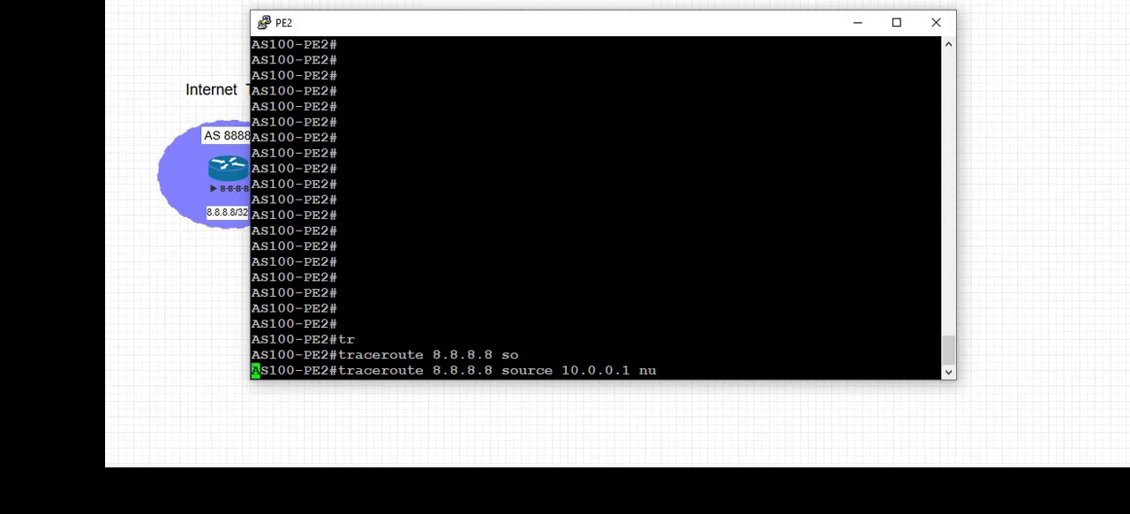
key(Return)
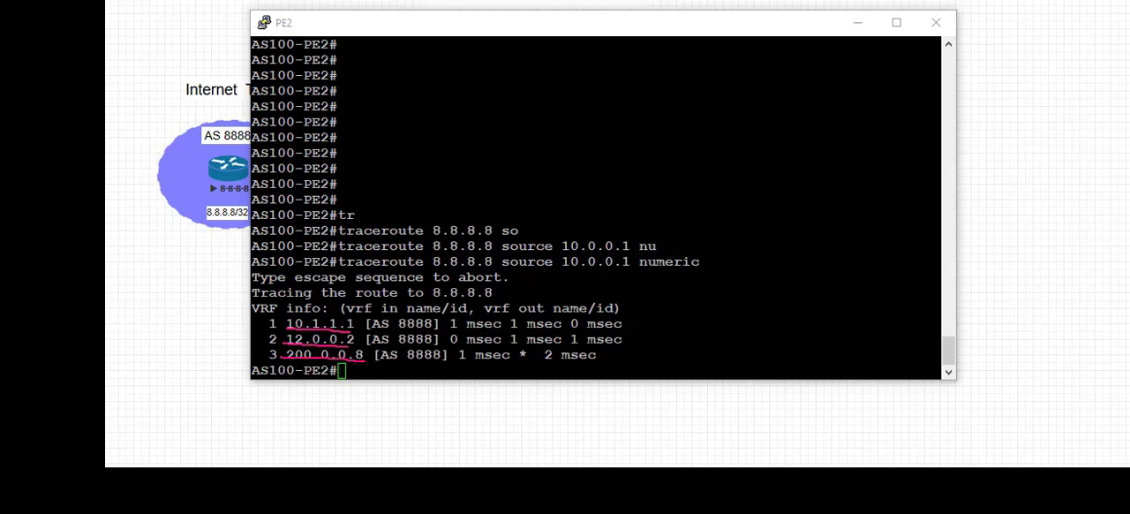
mouse_move(721, 34)
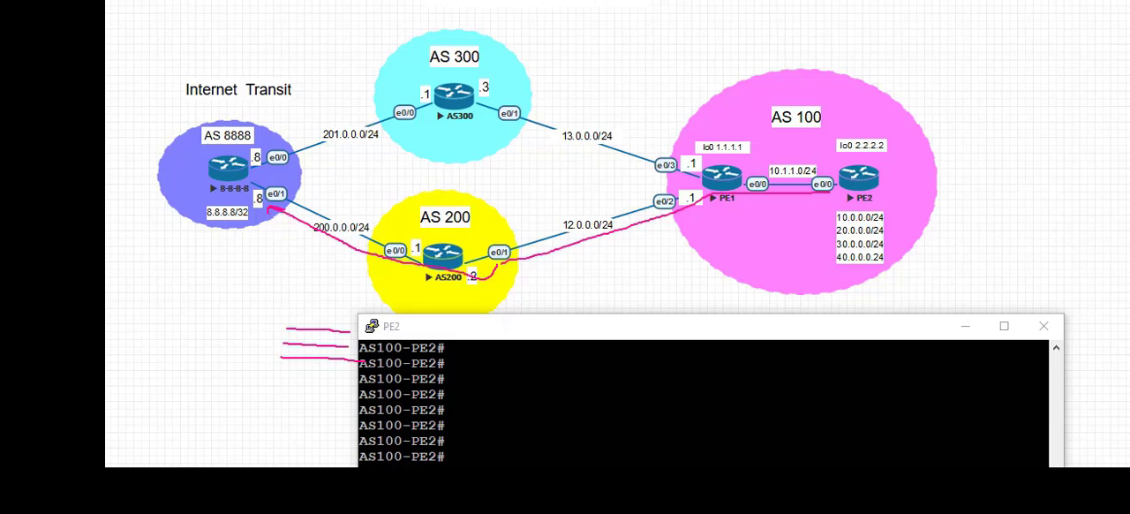
mouse_move(1074, 318)
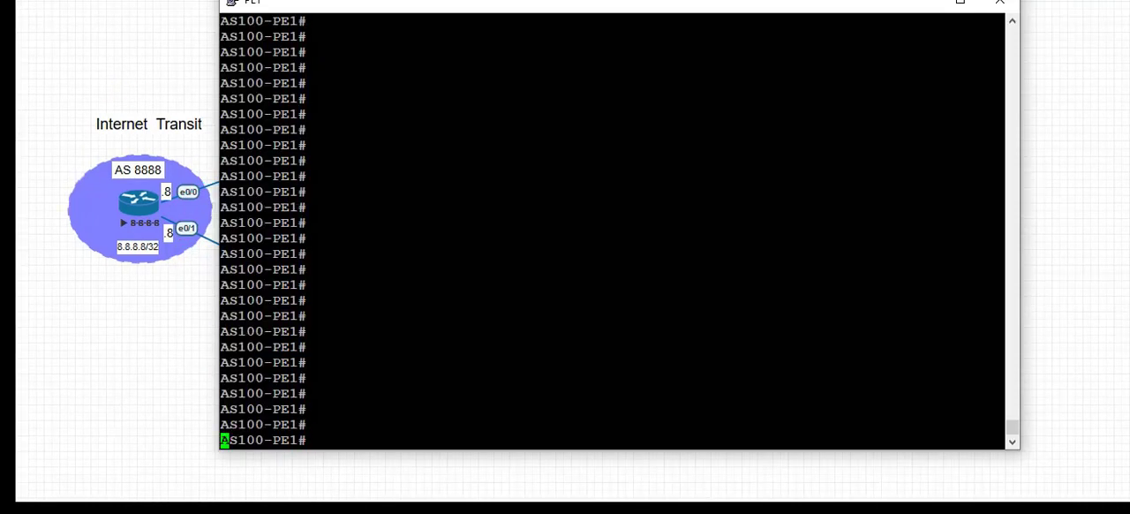
- On PE1 create prefix-list HLP matching 8.8.8.8/32
text(conf t)
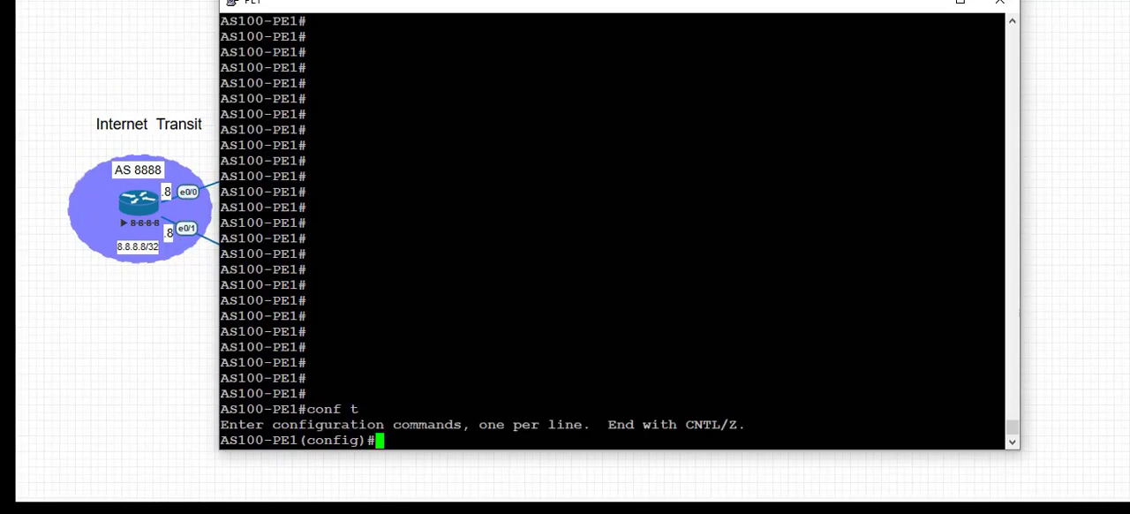
text(ip prefix-list HLP permit)
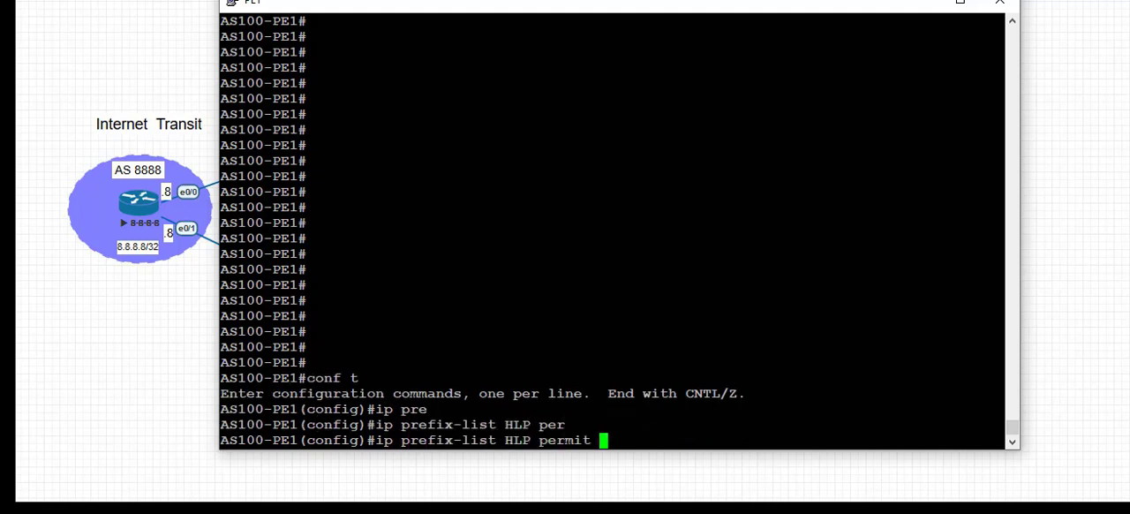
text(8.8.8.)
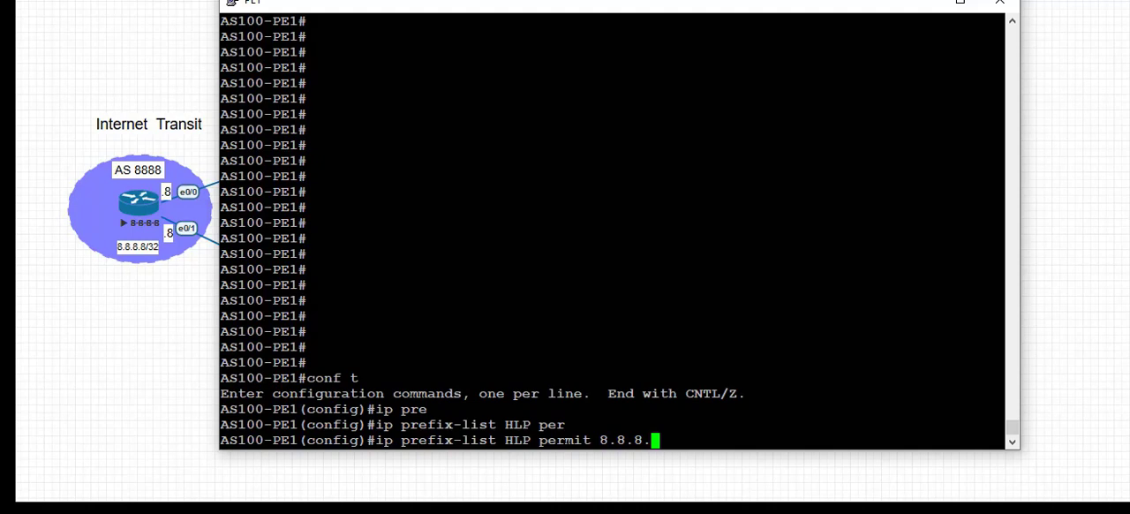
key(Return)
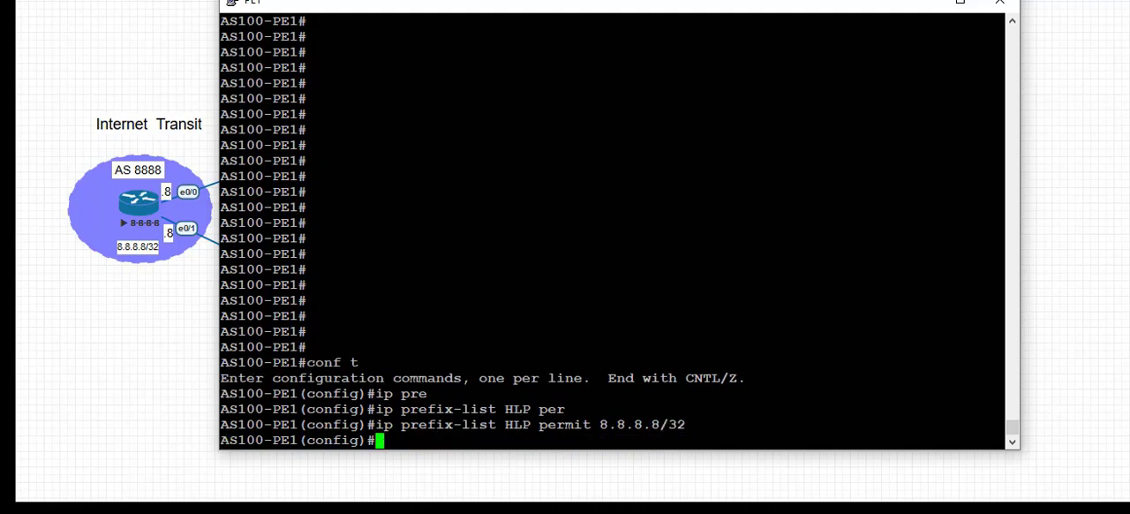
- Create route-map HLP permit matching prefix-list HLP and setting local-preference 200
text(route-)
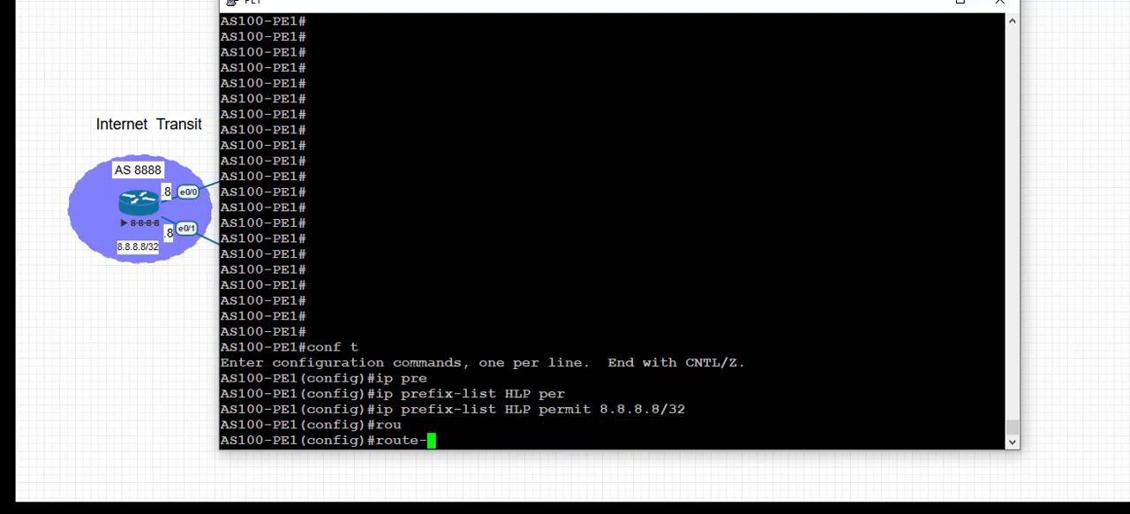
text(route-map H)
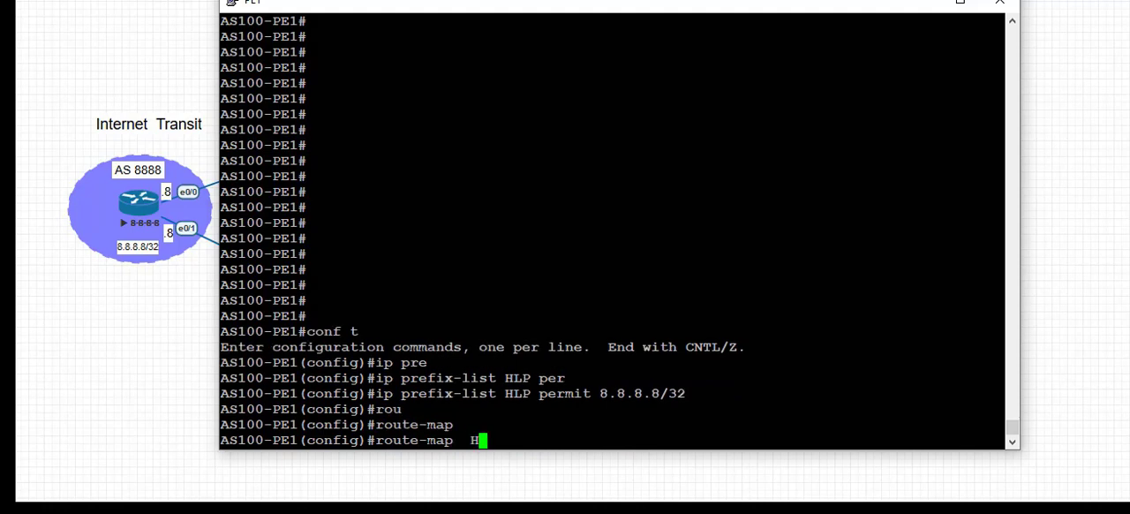
text(LP permit 10)
text(ma ip address)
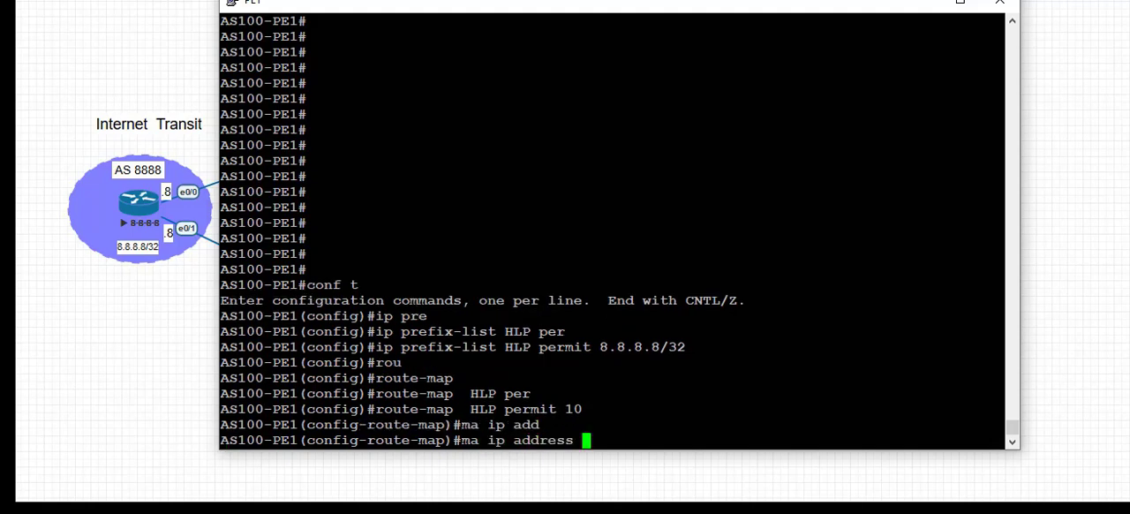
text(prefix-list HLP)
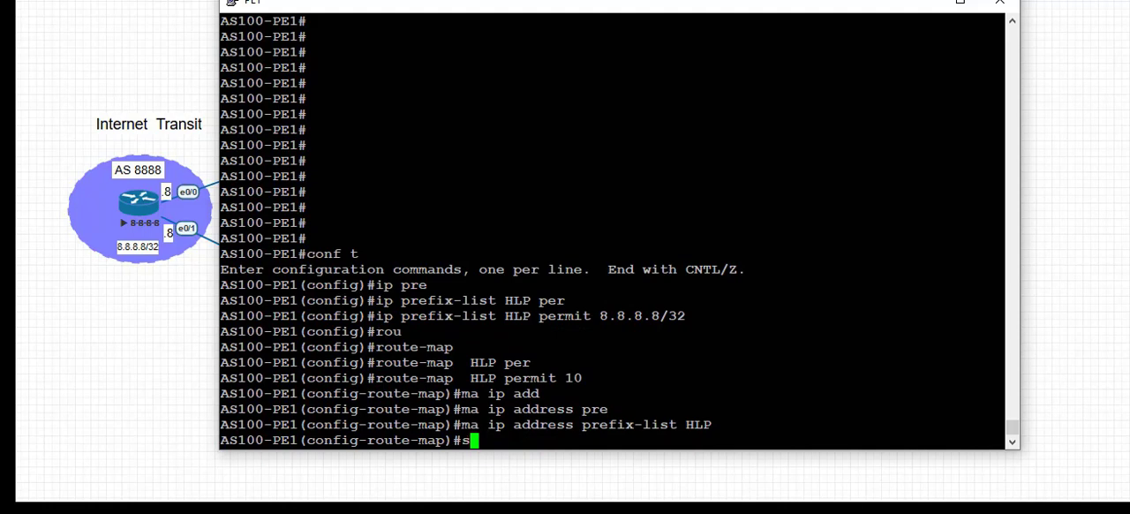
text(et local-preference 200)
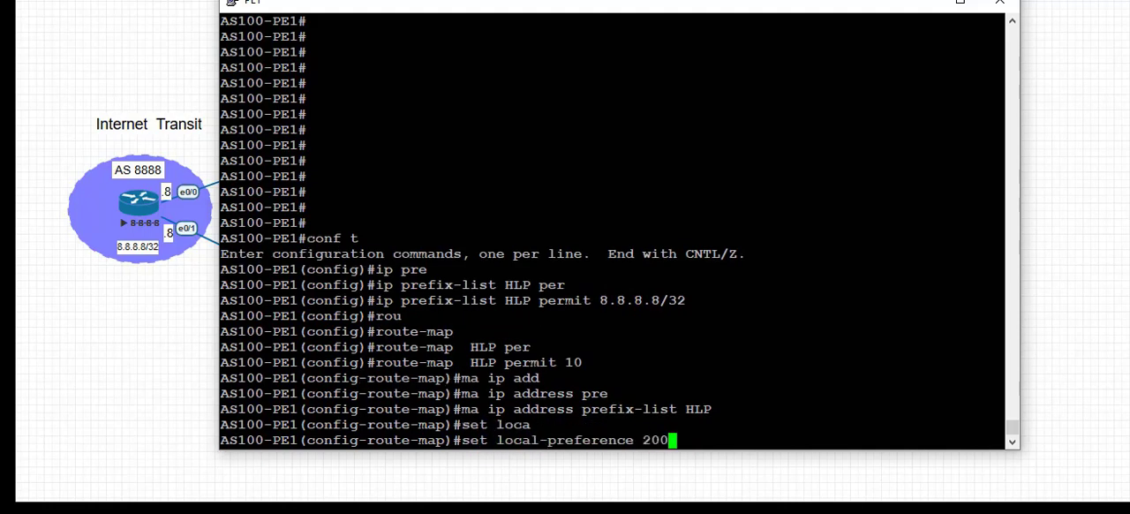
key(Return)
text(conf t)
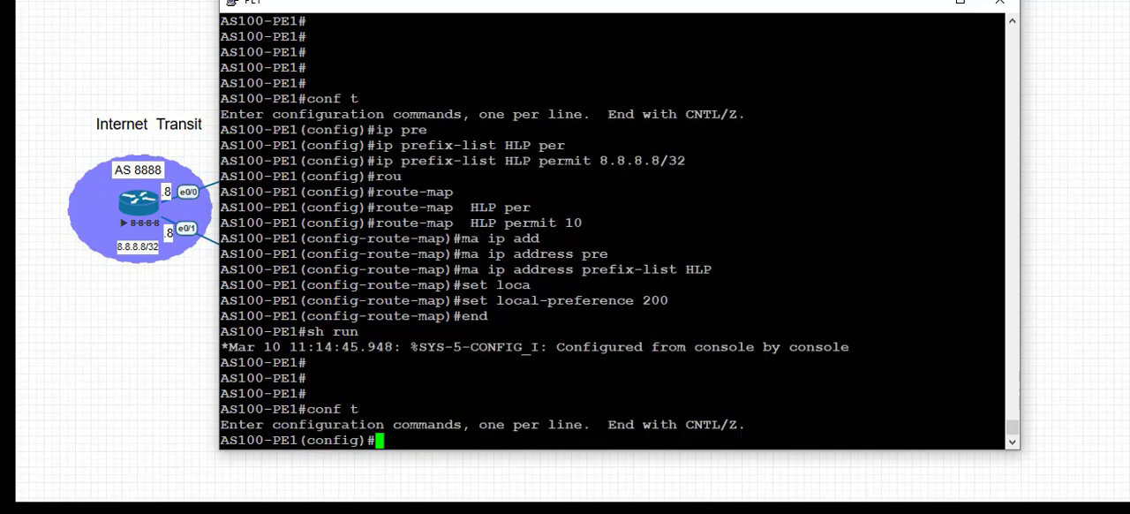
- Under router bgp 100, begin the neighbor 13.0.0.3 statement to apply the route-map inbound
text(router bgp 100)
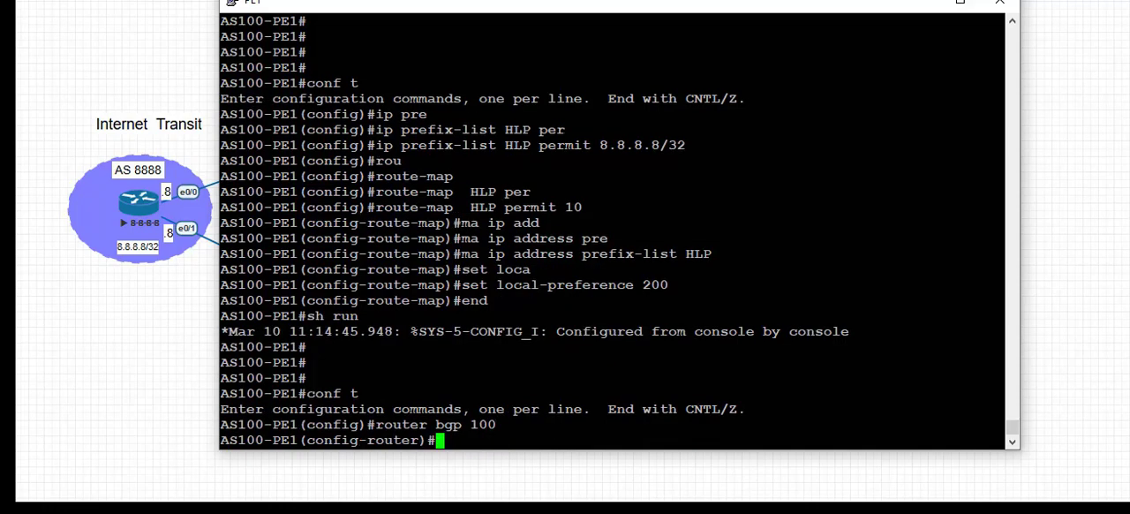
text(neighbor 13)
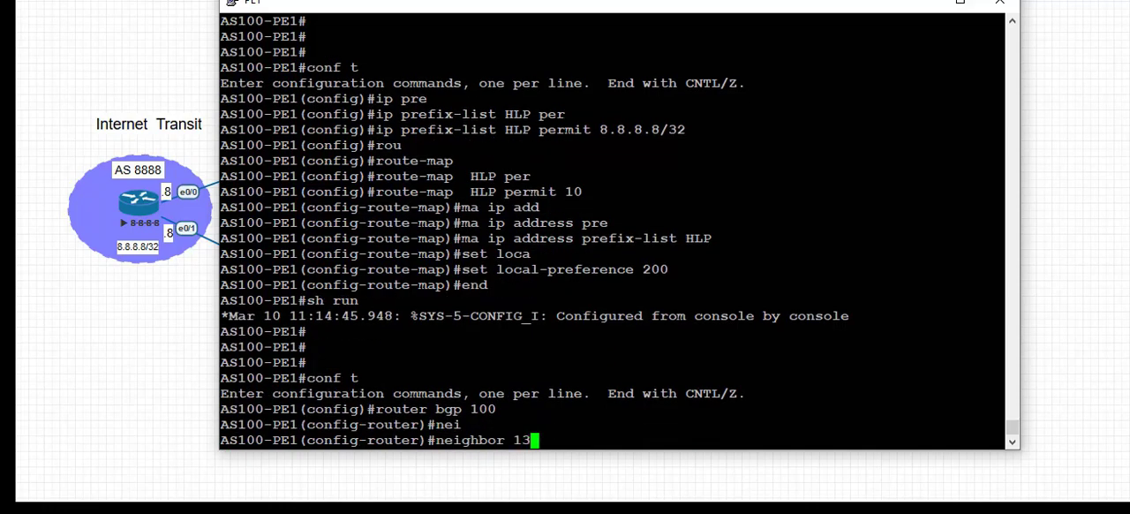
text(.0.0.3 ro)
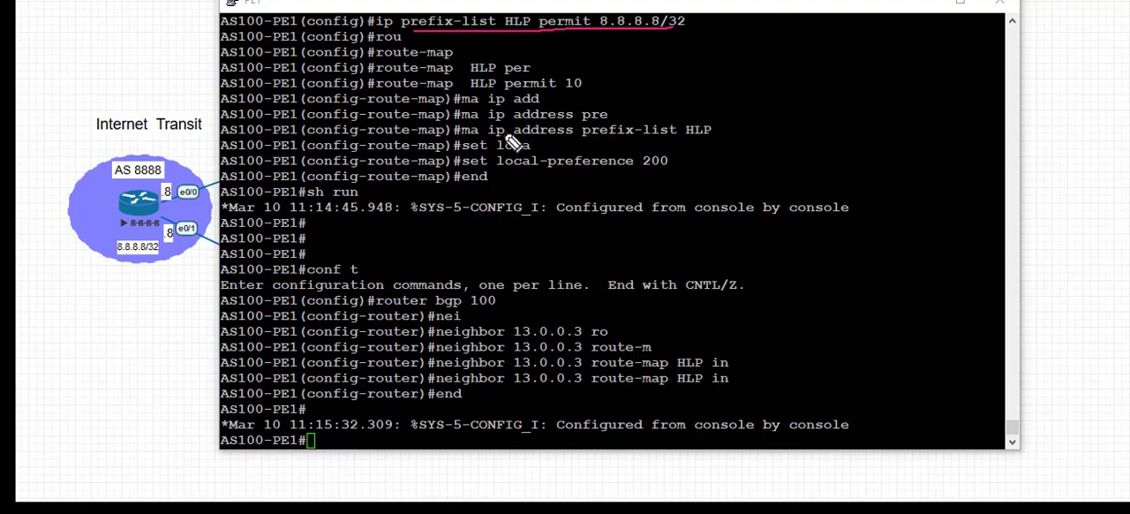
mouse_move(480, 138)
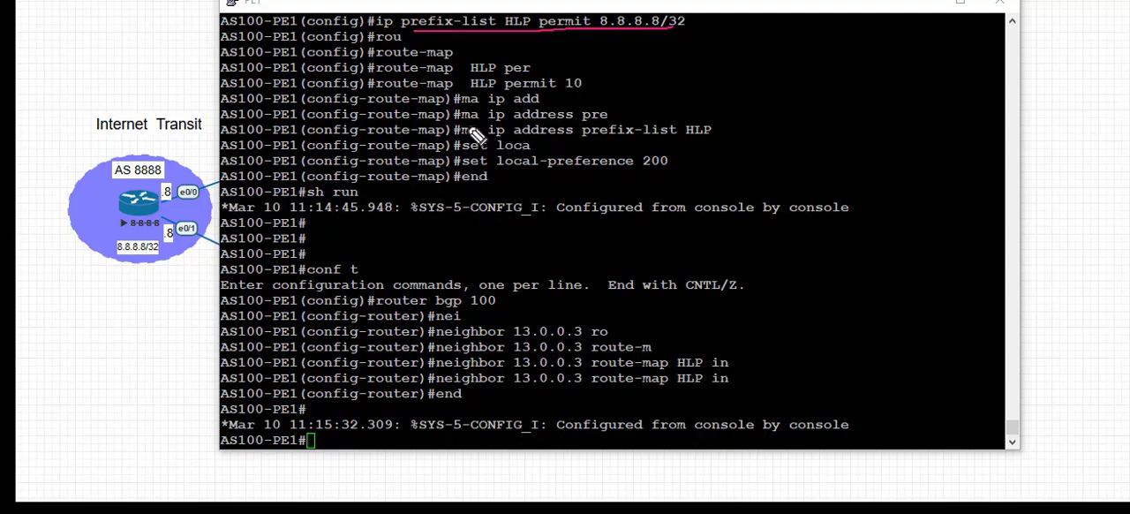
mouse_move(473, 144)
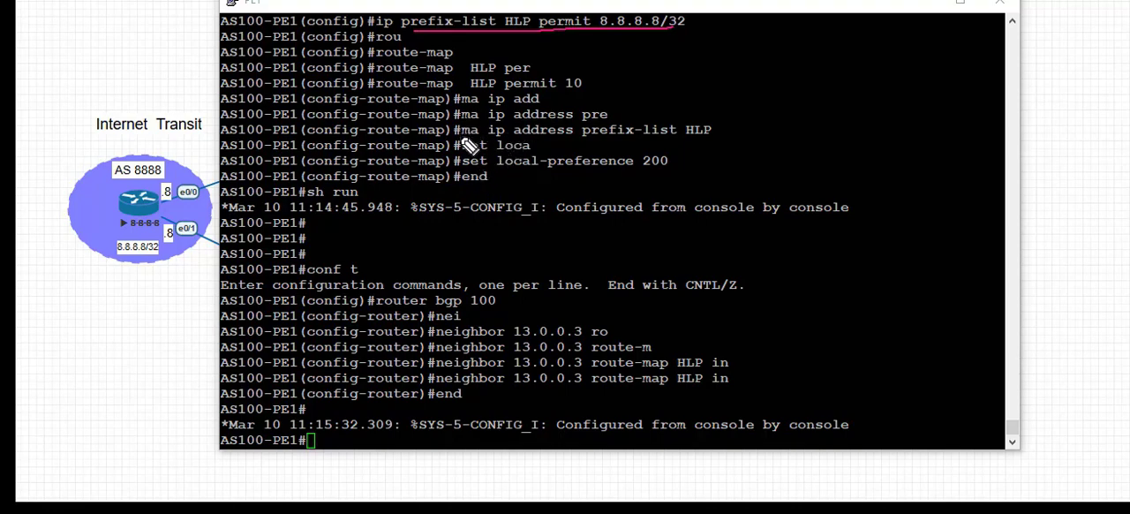
mouse_move(422, 99)
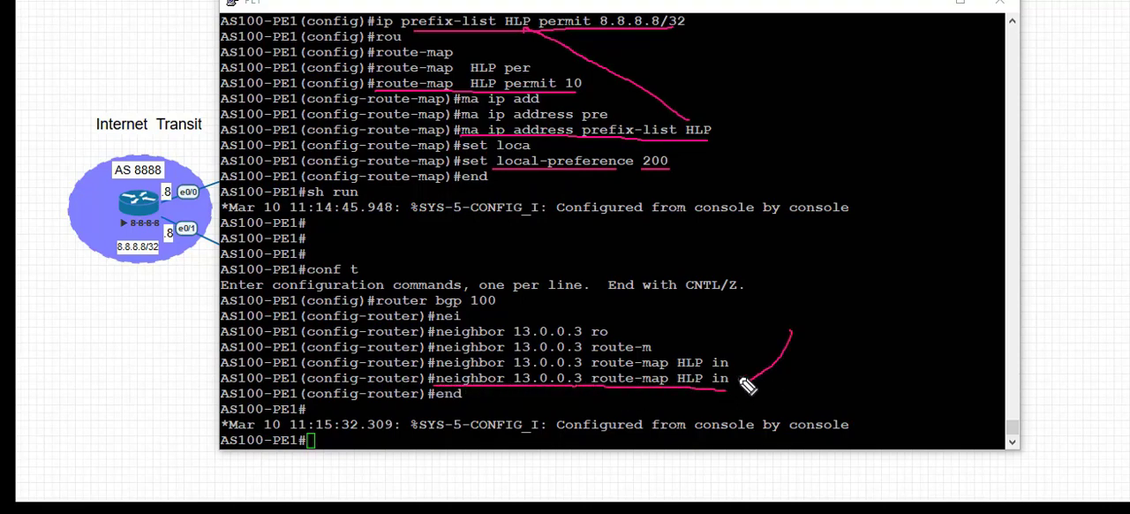
mouse_move(756, 397)
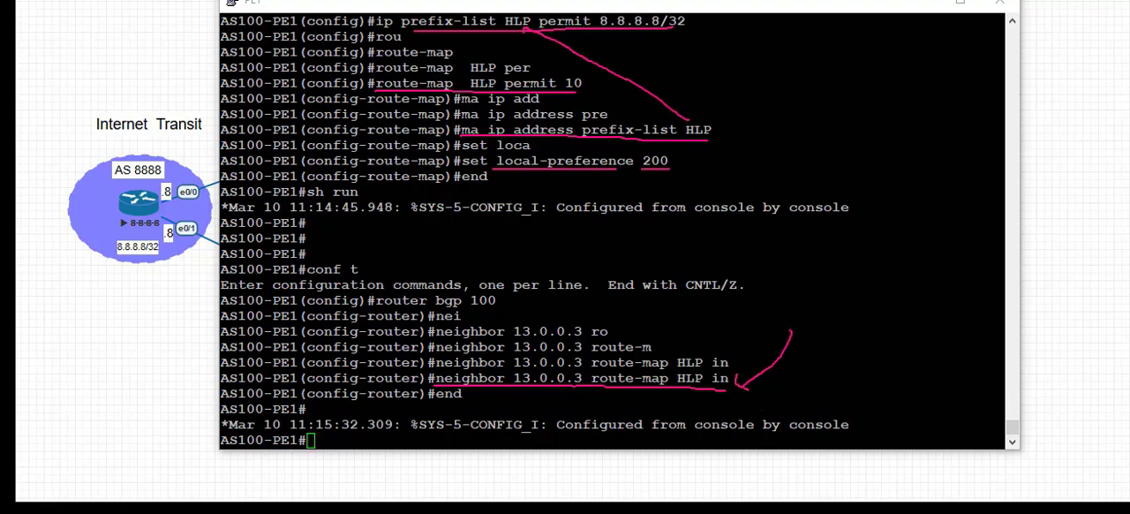
- Display PE1's BGP entry for 8.8.8.8 with the 13.0.0.3 path now best at local-preference 200
text(sh ip bgp 8.8.8.)
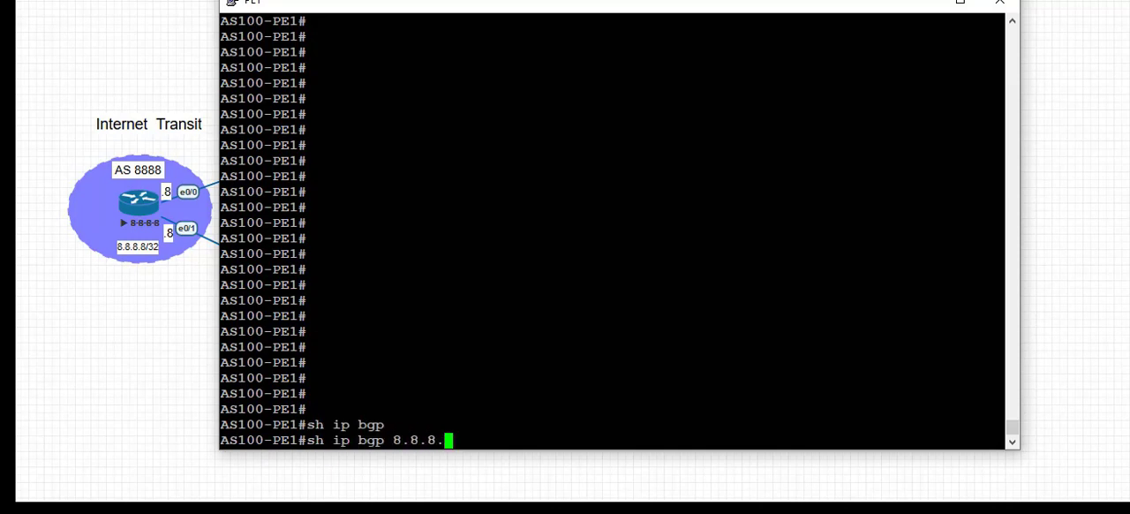
key(Return)
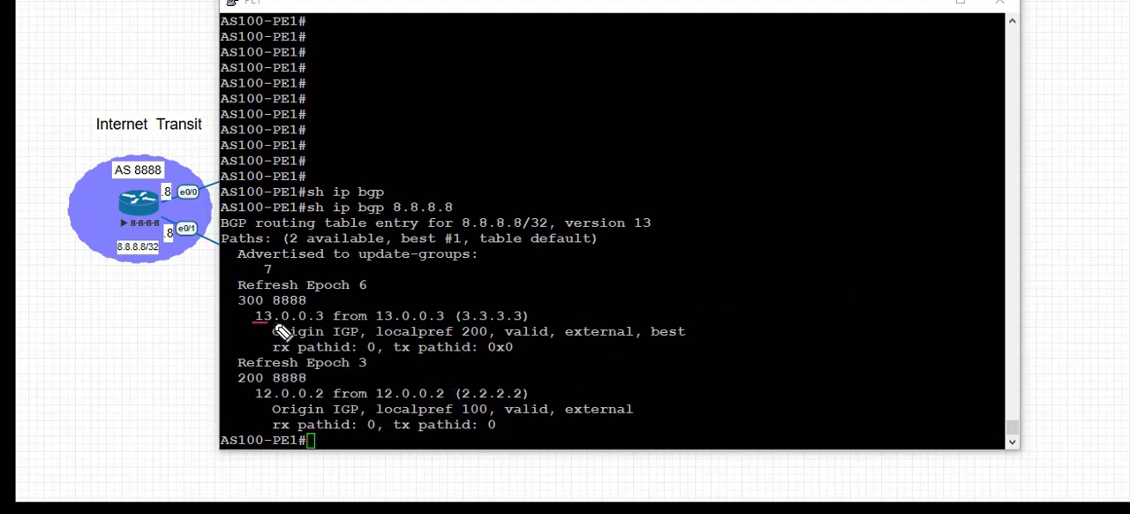
mouse_move(362, 332)
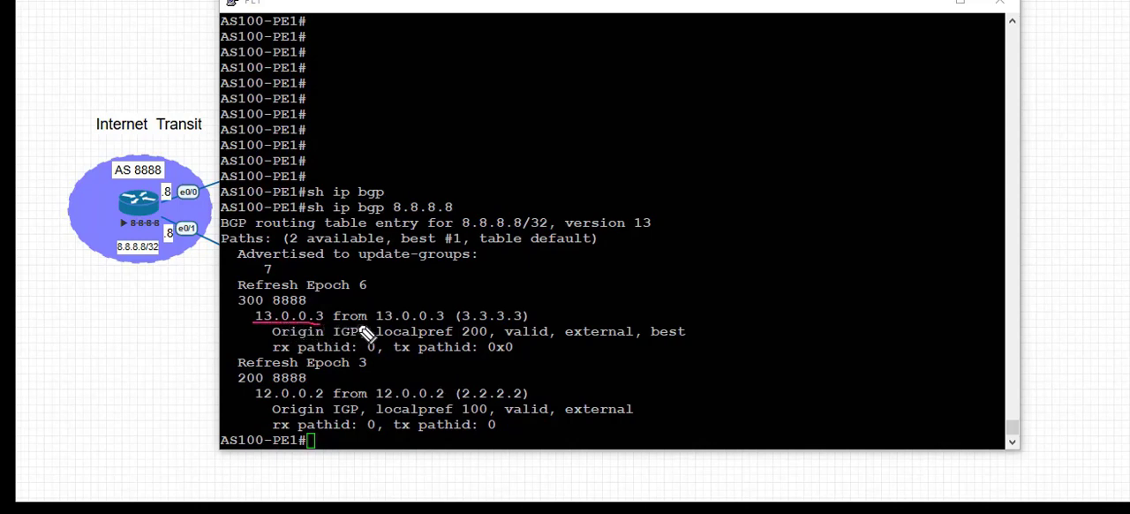
mouse_move(498, 346)
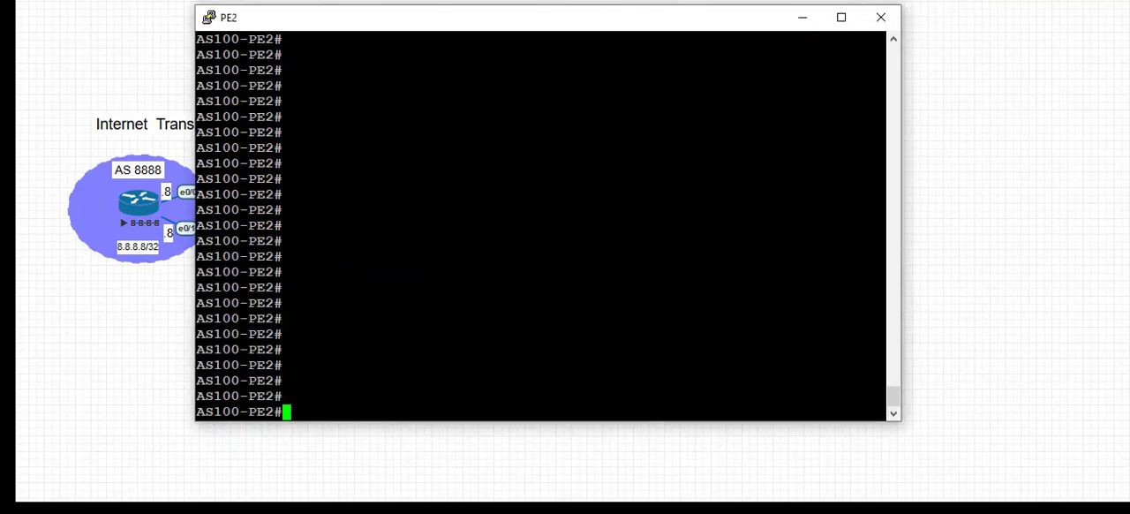
- Run 'traceroute 8.8.8.8 source 10.0.0.1 numeric' on PE2, confirming the path now goes via 13.0.0.3 and 201.0.0.8
text(traceroute 8)
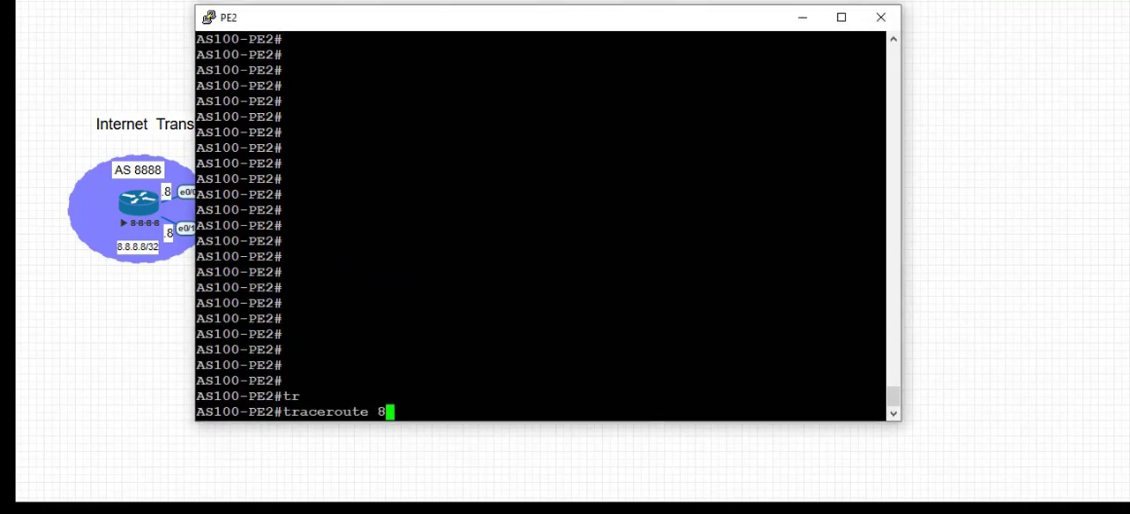
text(.8.8.8 source 10.)
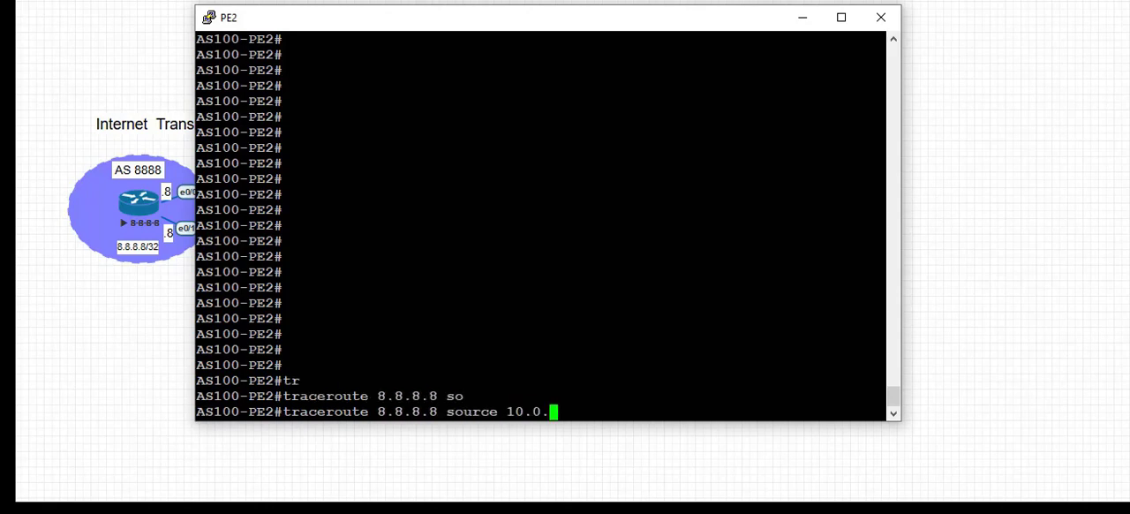
text(0.1 nu)
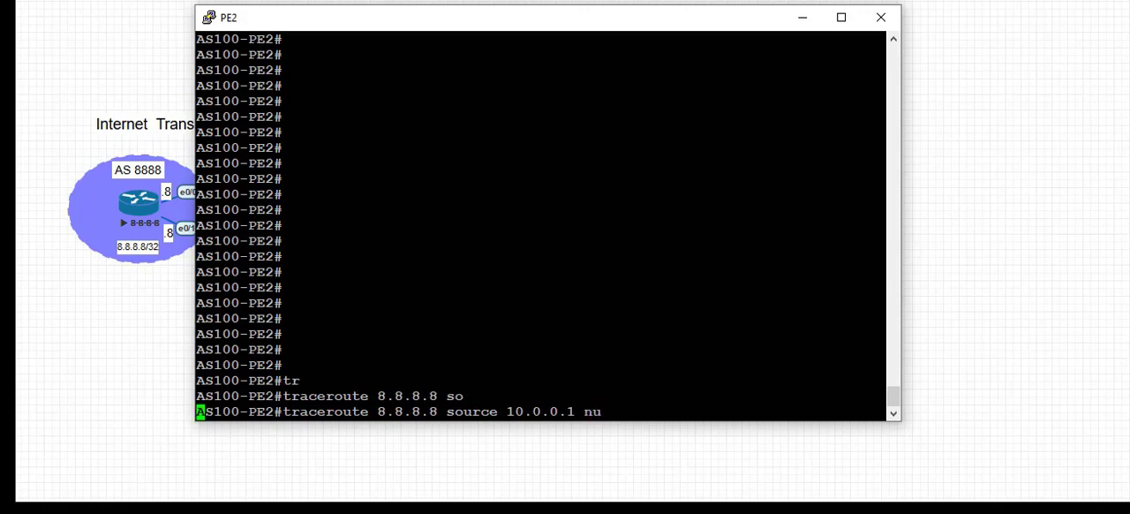
key(Return)
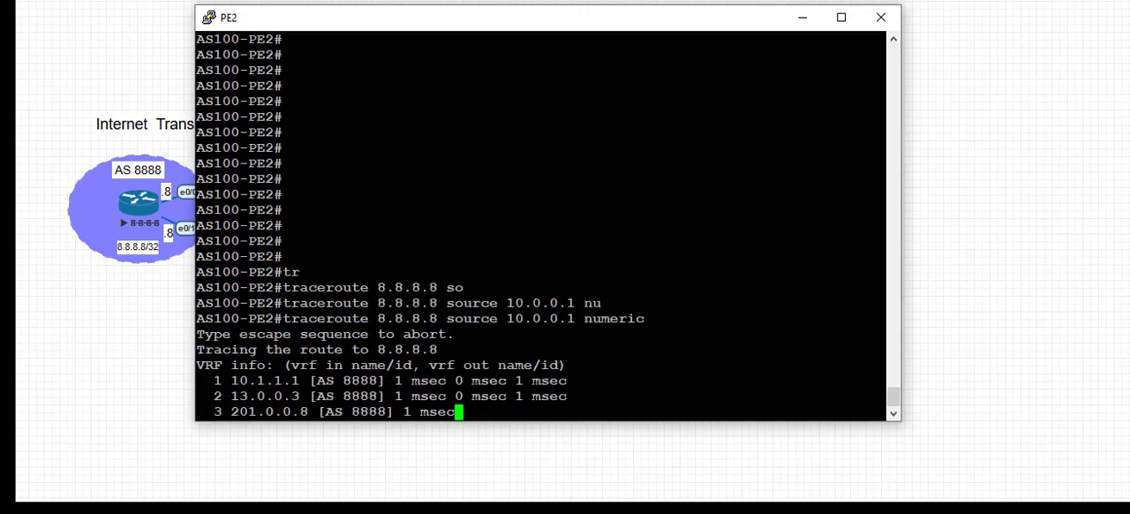
drag(547, 18, 927, 46)
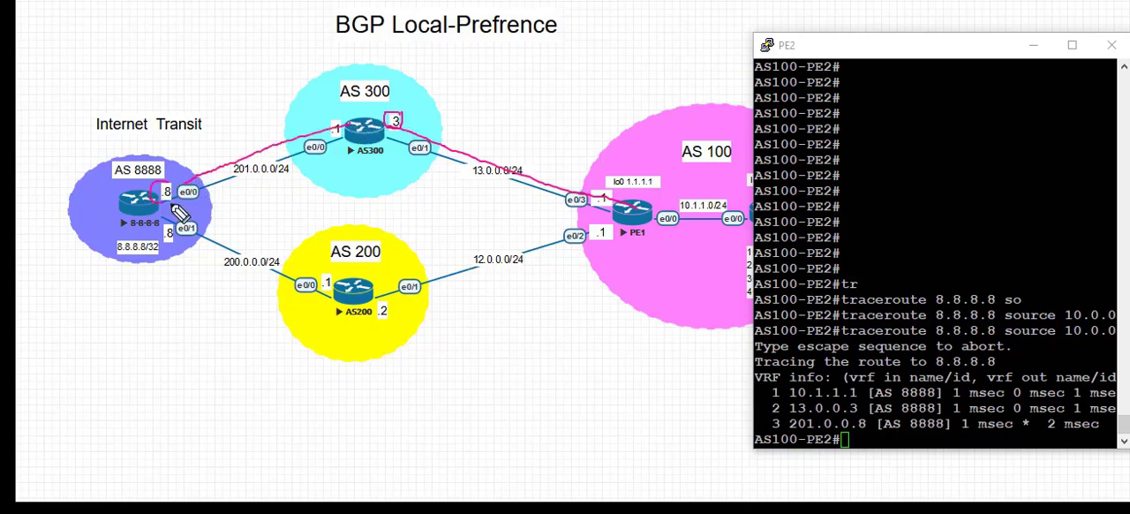
mouse_move(921, 133)
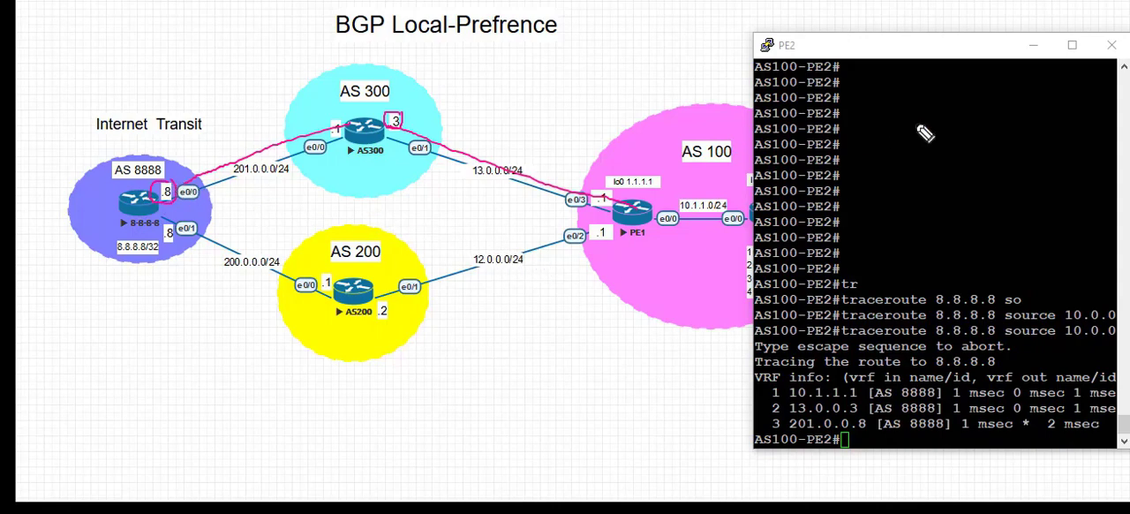
mouse_move(925, 132)
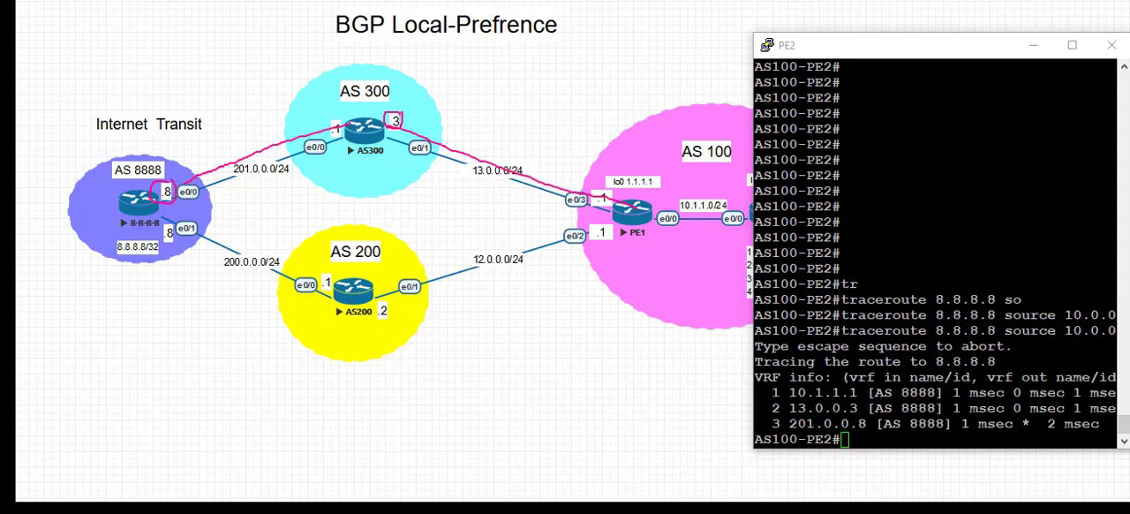